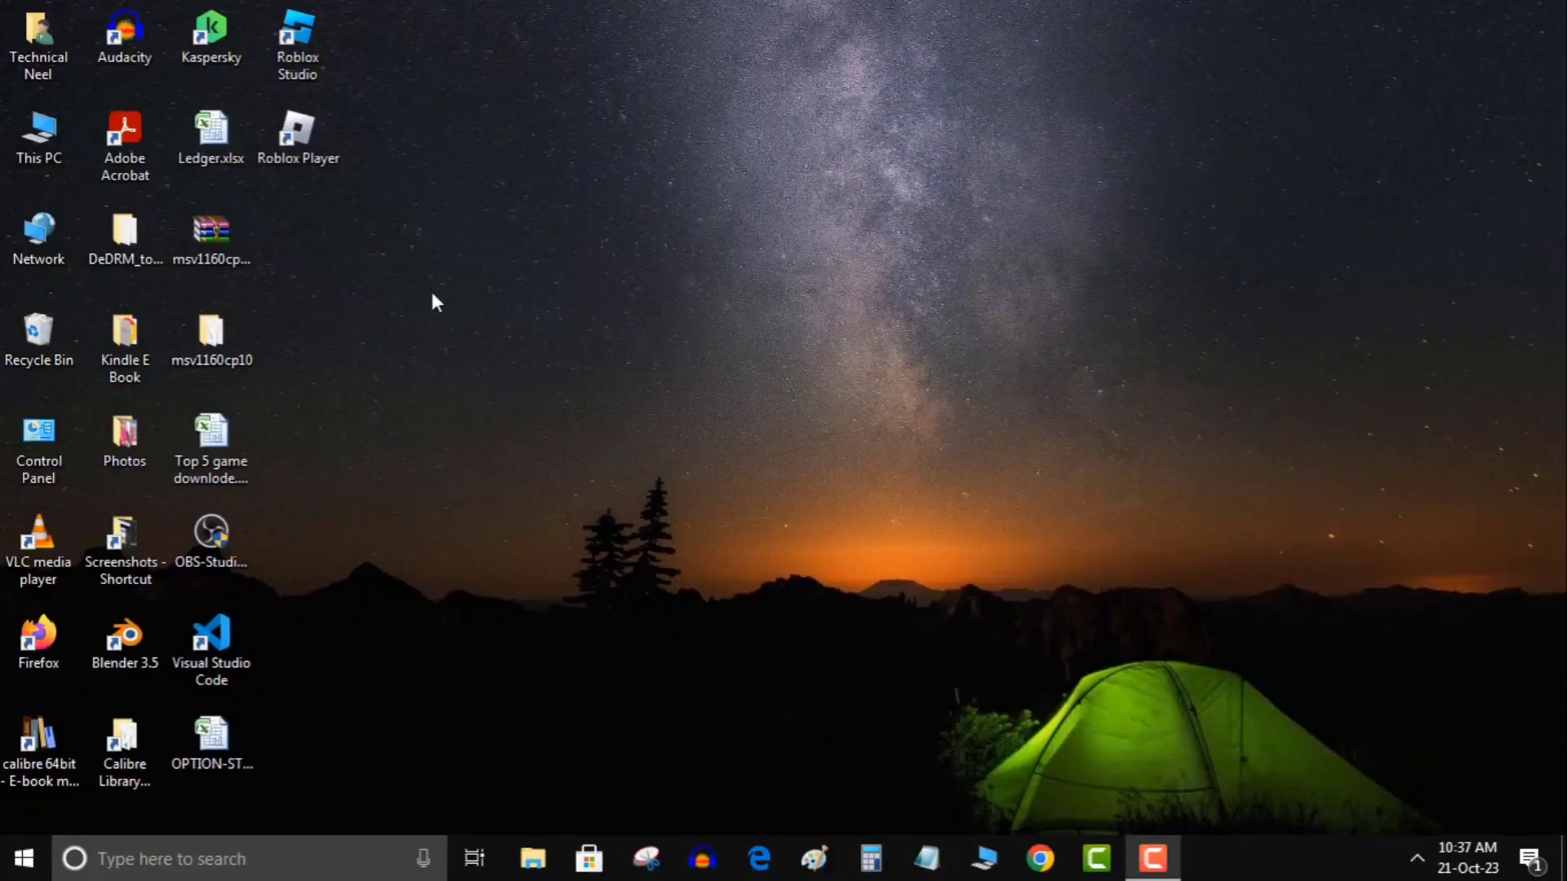
mouse_move(480, 332)
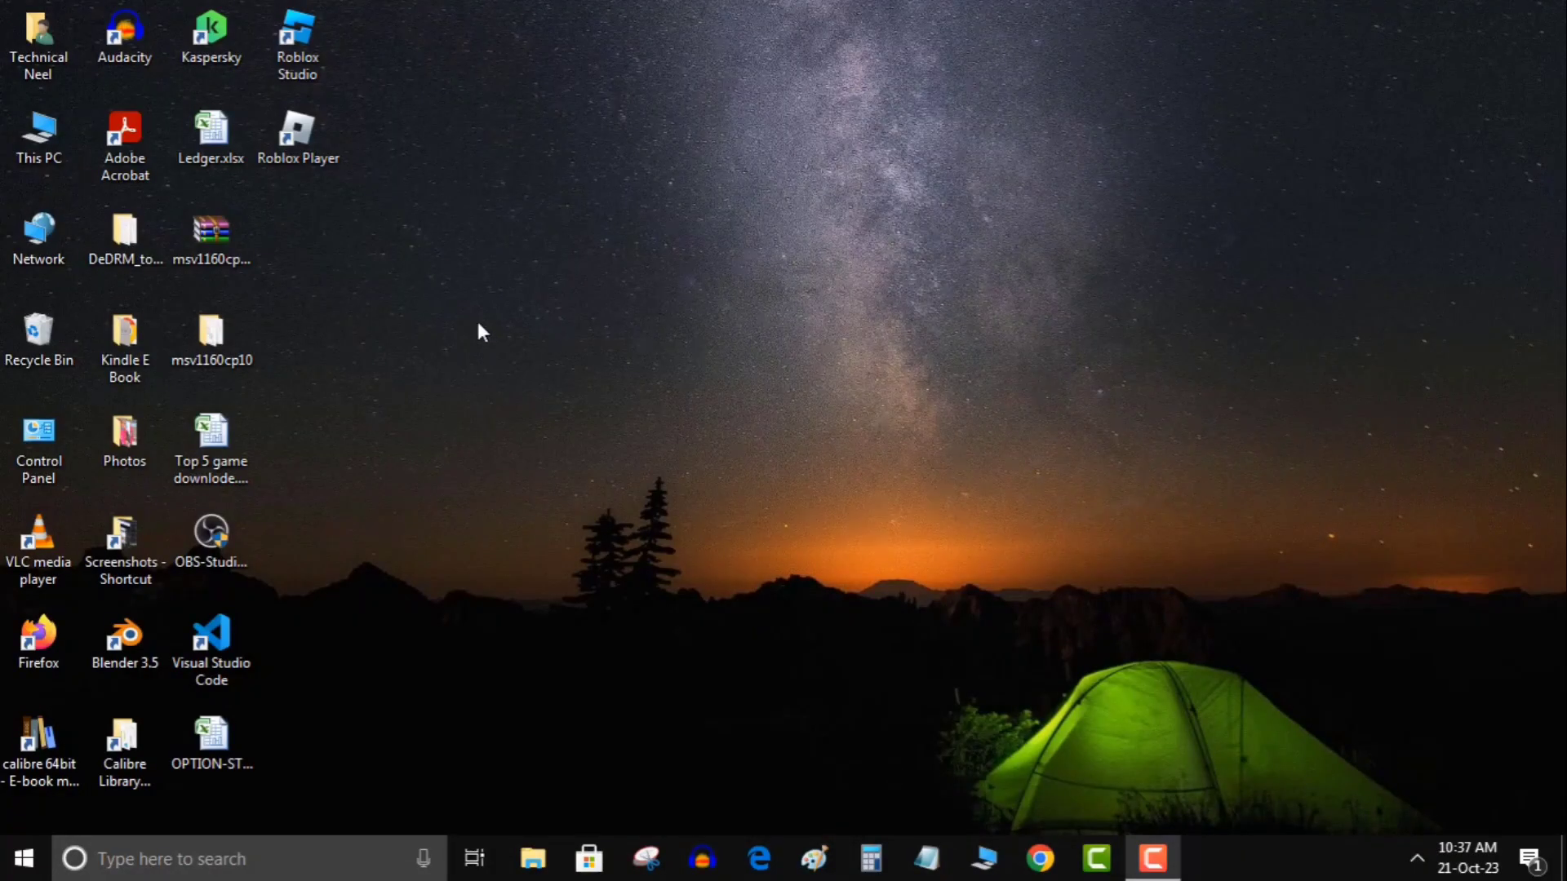
- Bring up the context menu of the Control Panel desktop shortcut
left_click(38, 238)
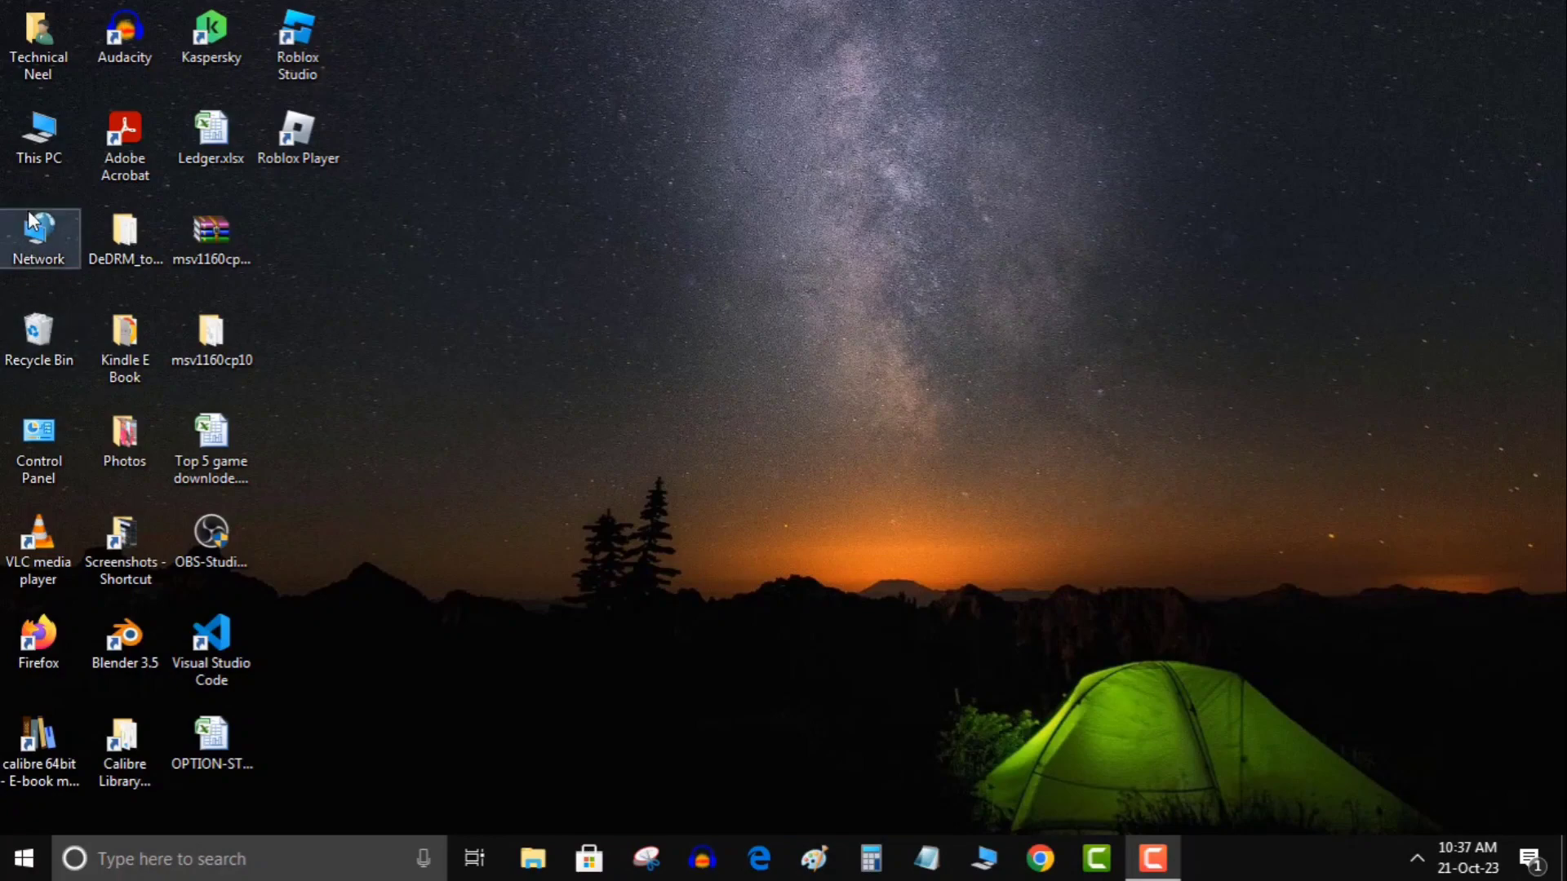
right_click(38, 443)
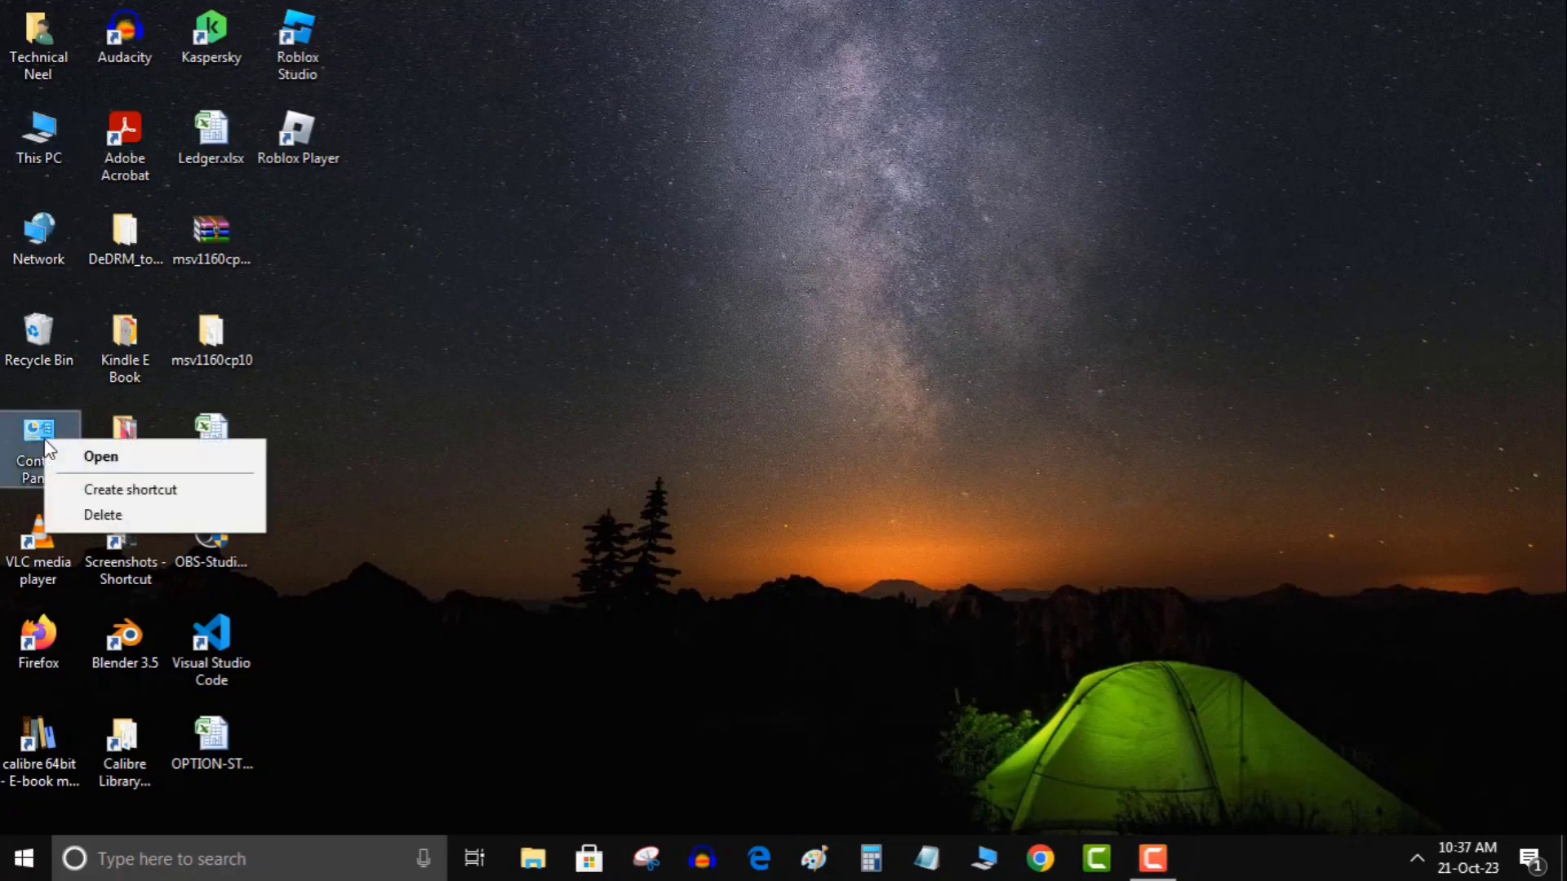
- Launch Control Panel from the shortcut's Open option, showing all items as large icons
left_click(99, 457)
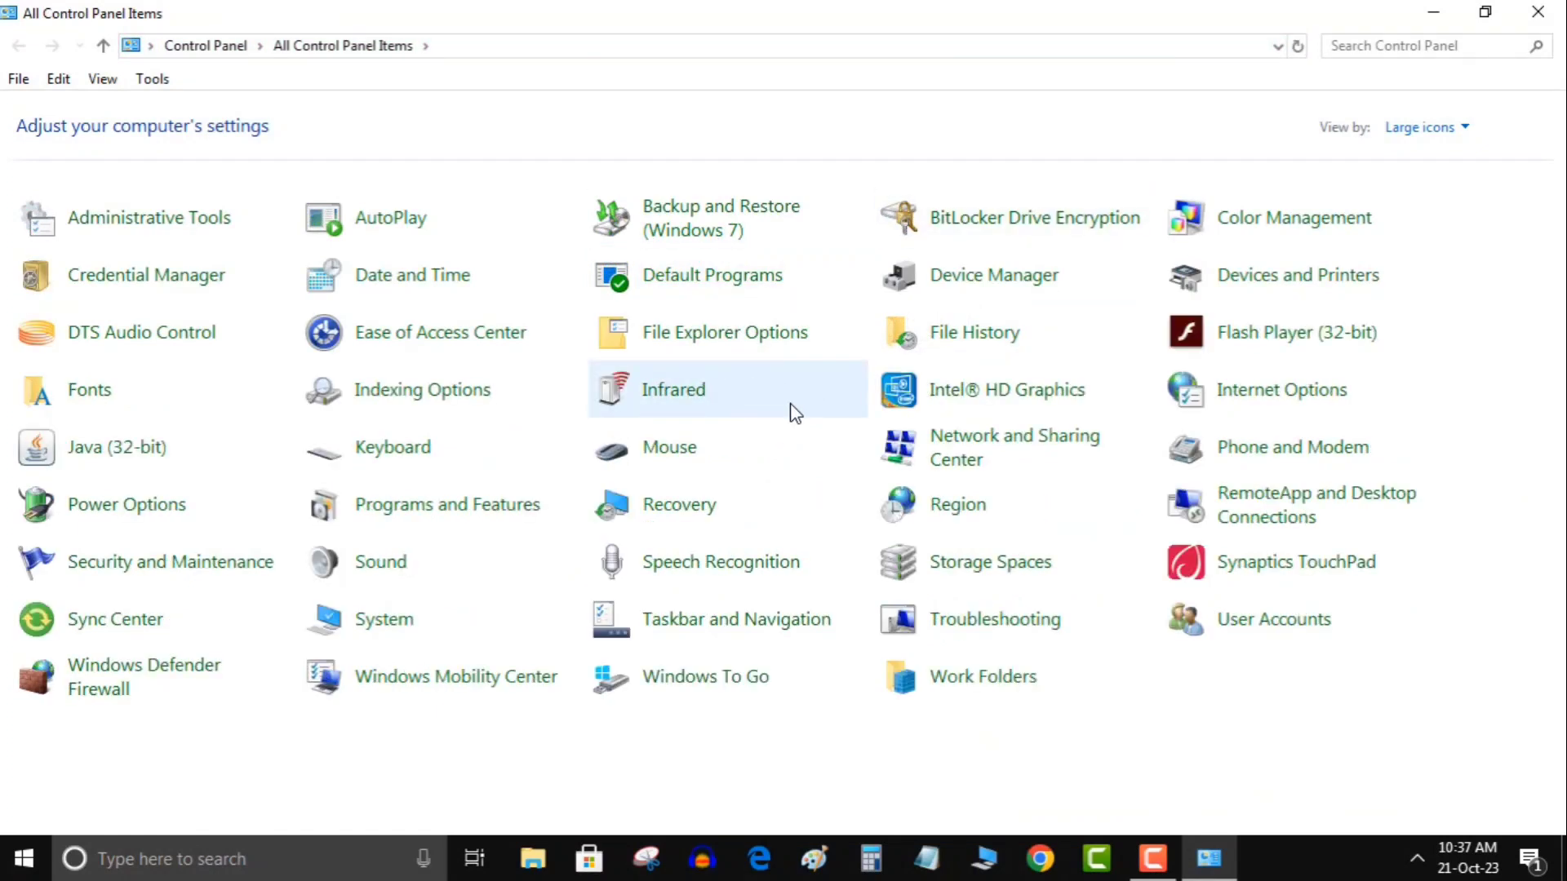
mouse_move(447, 505)
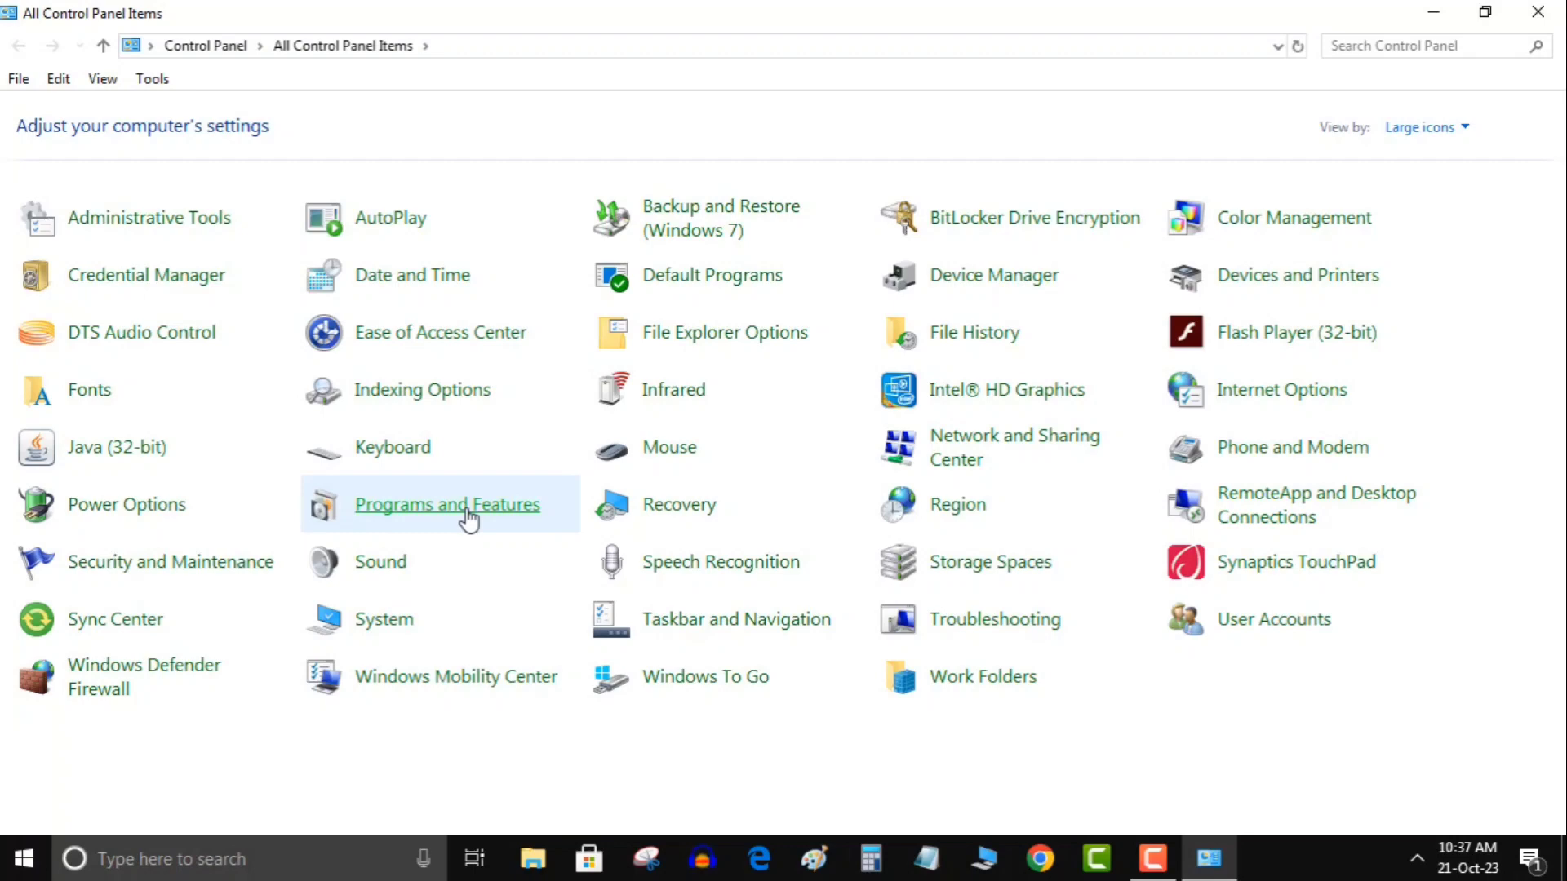
- Review both Roblox Player entries in Programs and Features without uninstalling, then close the window
left_click(447, 504)
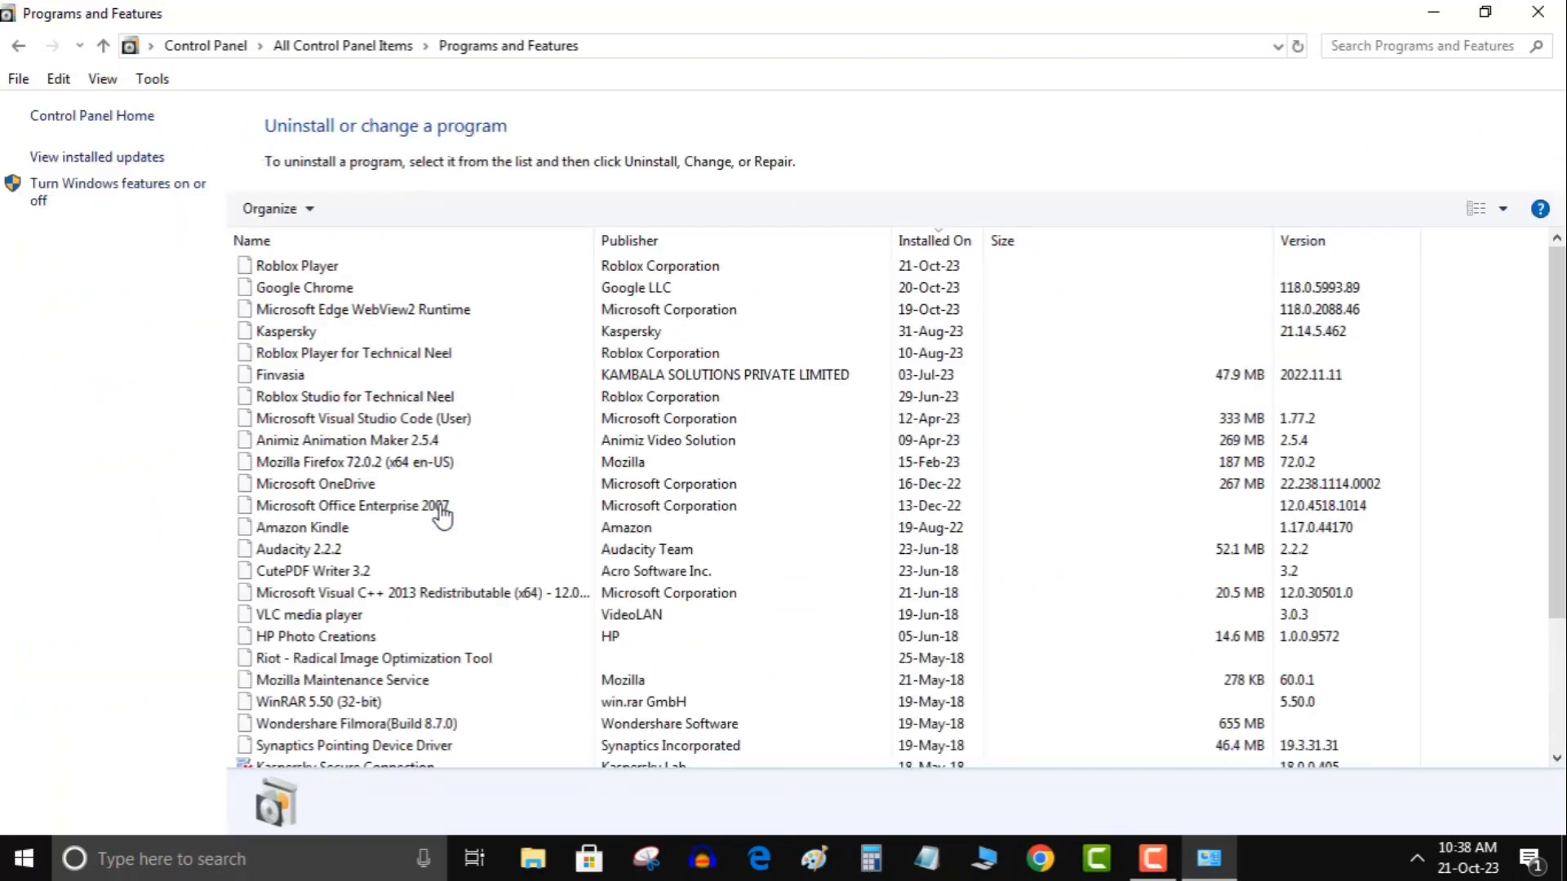
left_click(296, 264)
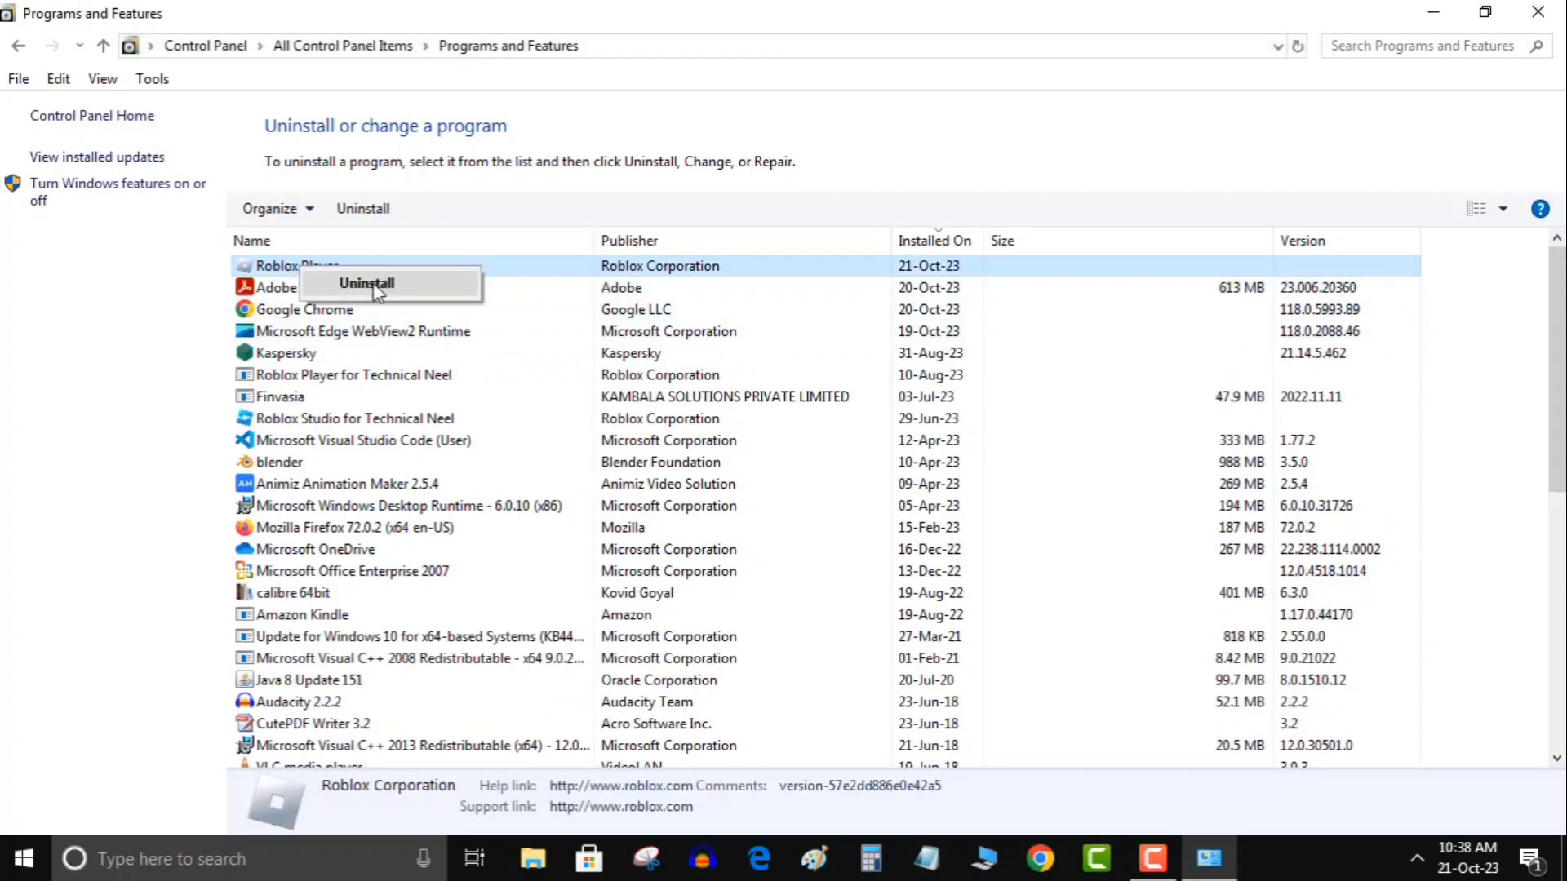
mouse_move(528, 372)
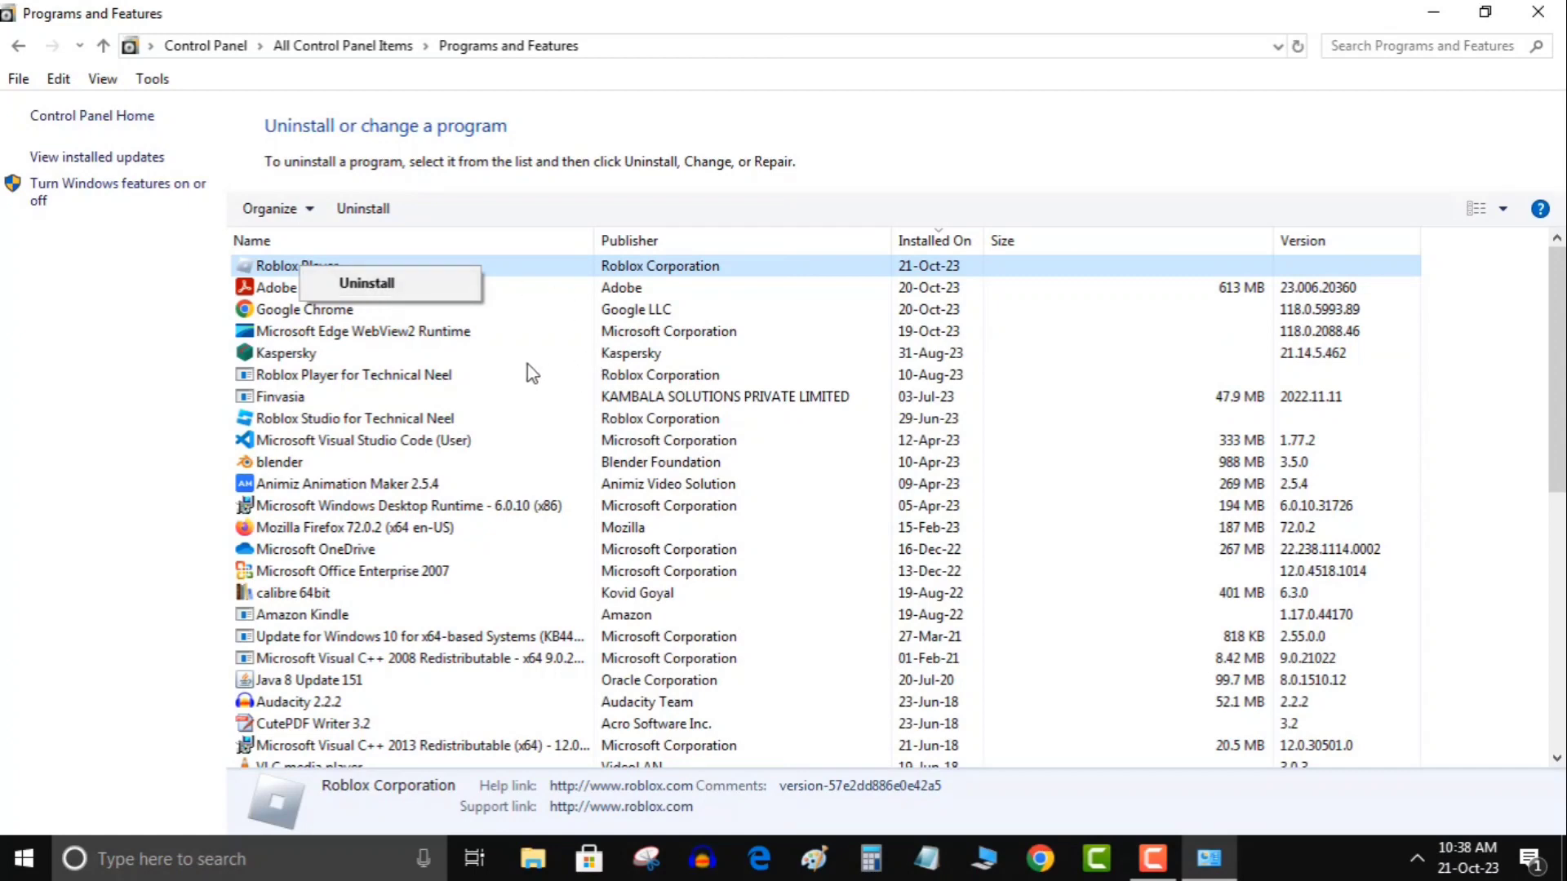
left_click(284, 352)
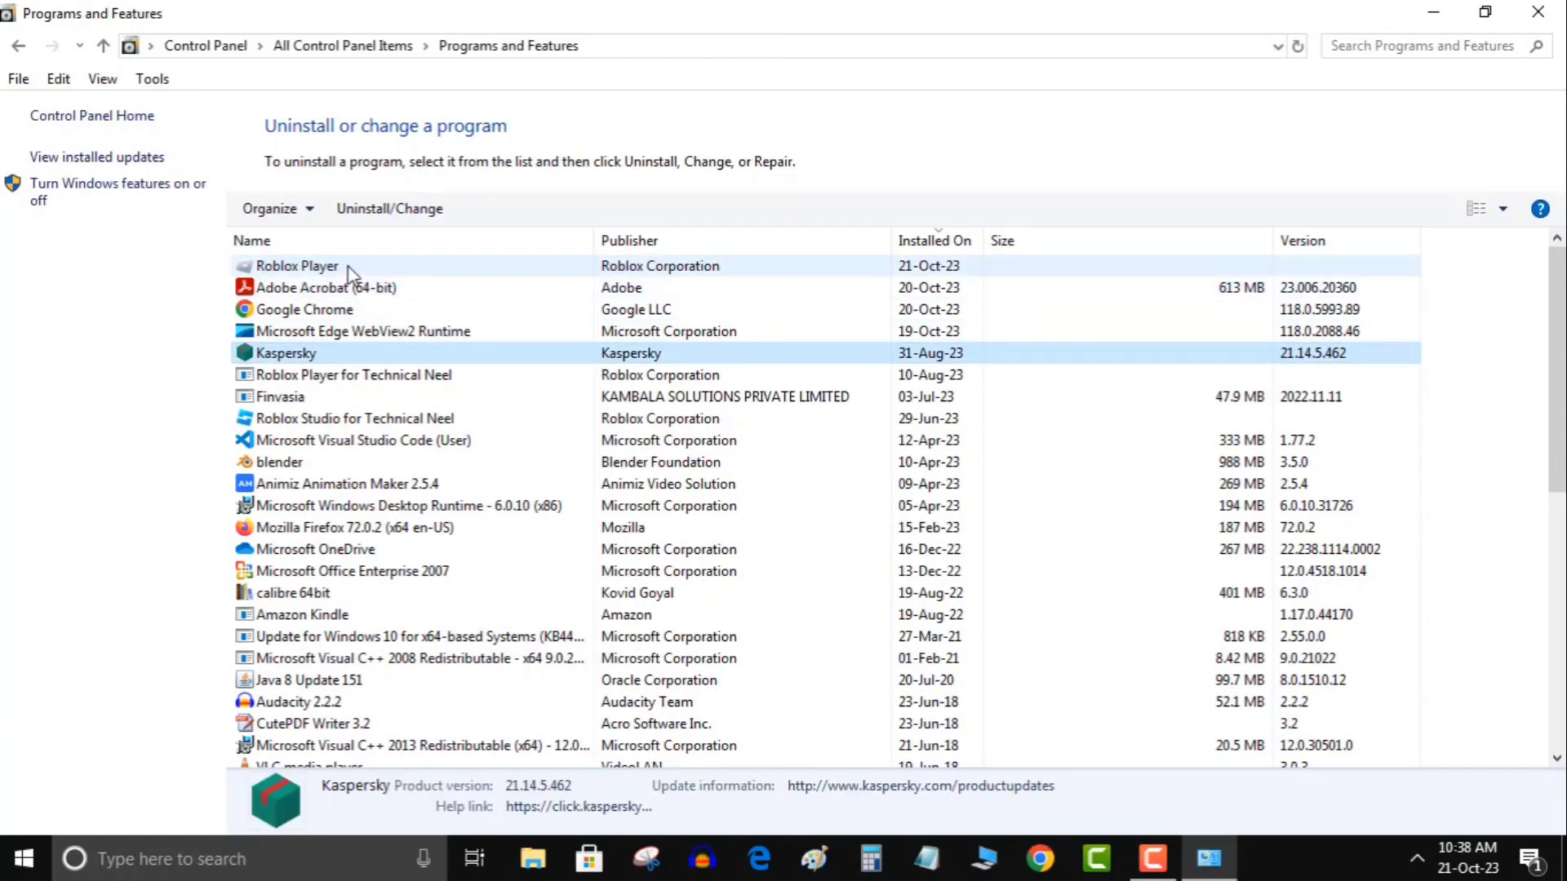
right_click(295, 266)
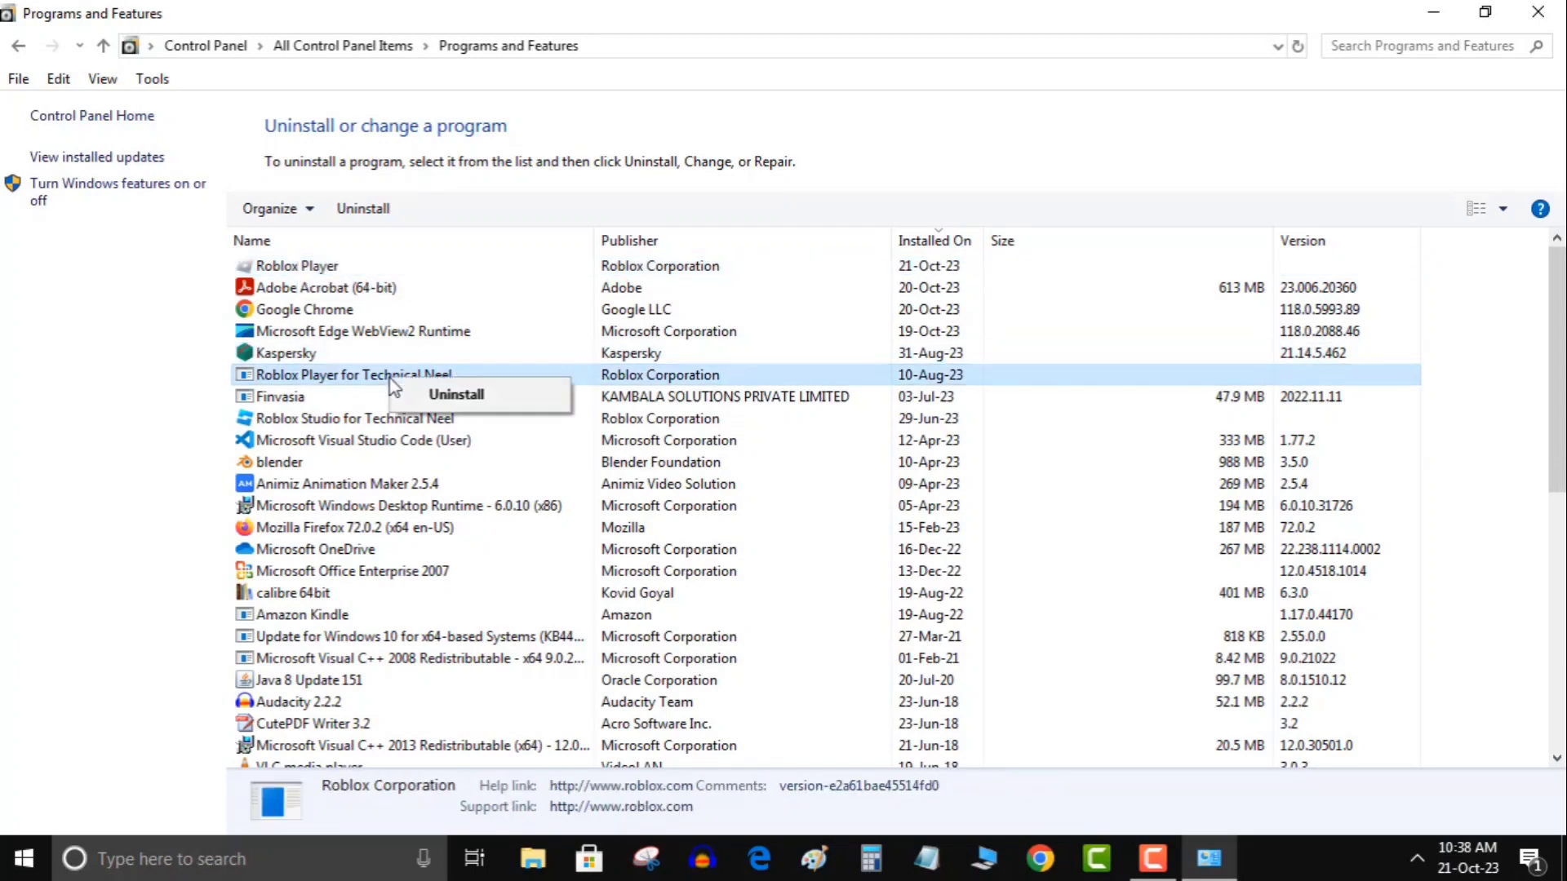
mouse_move(512, 354)
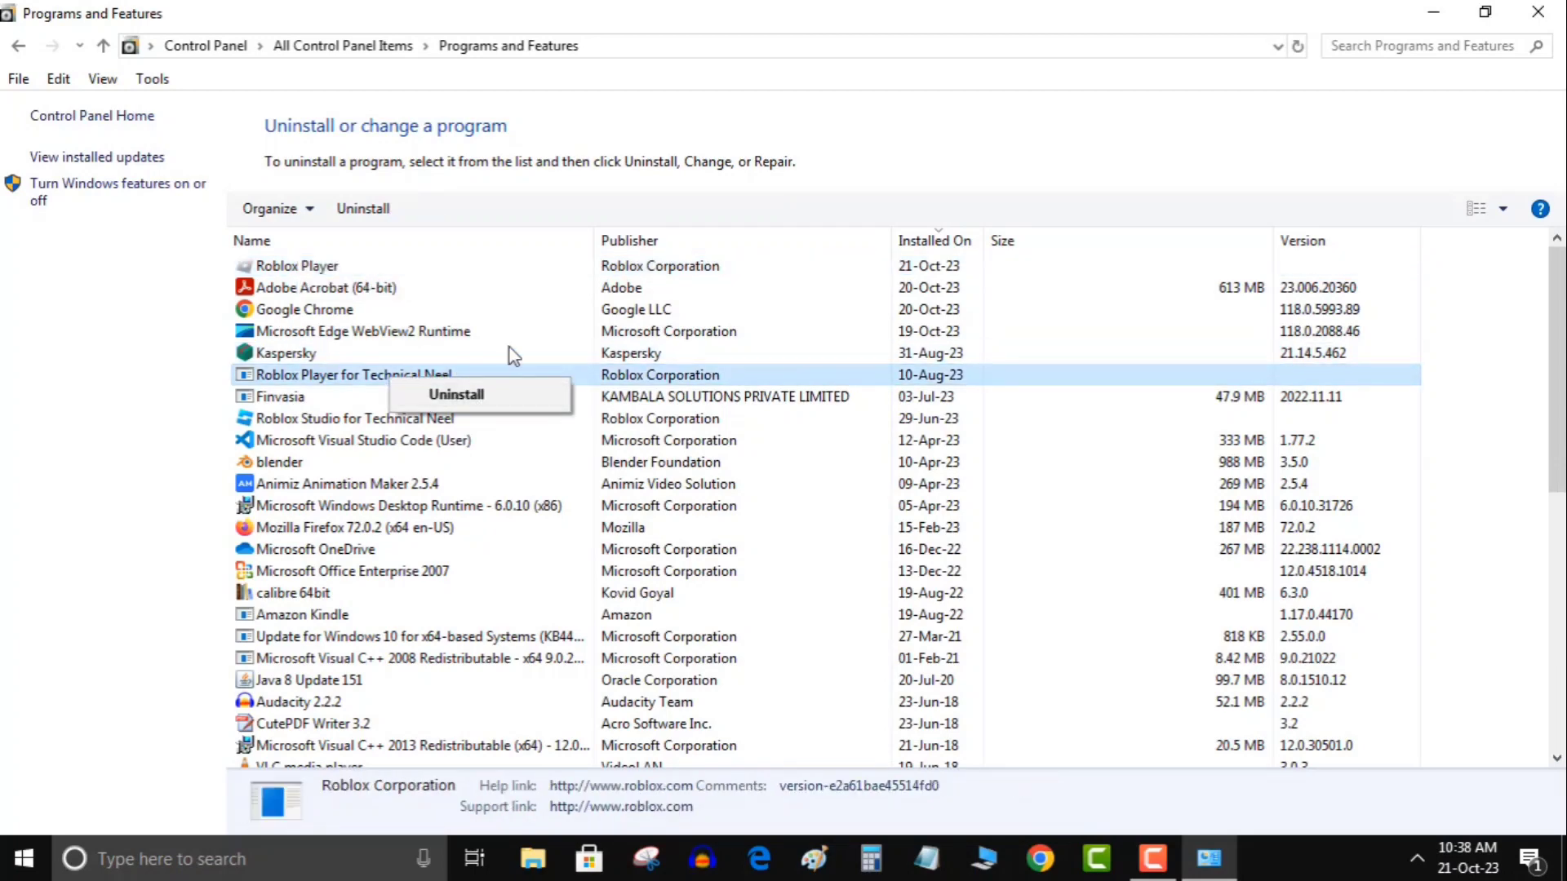
left_click(362, 331)
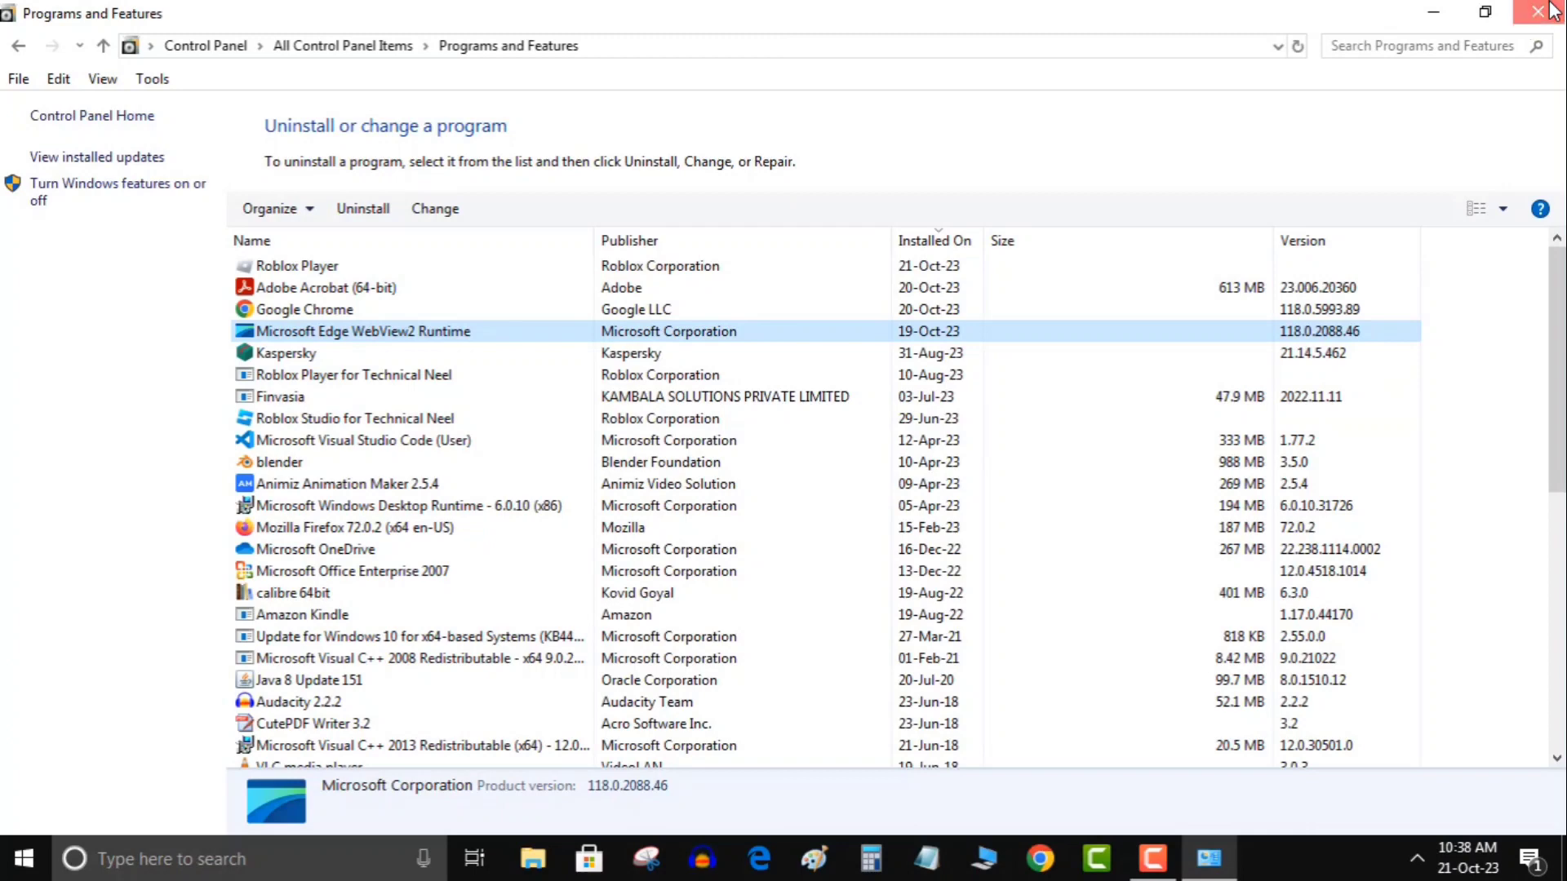
left_click(1539, 11)
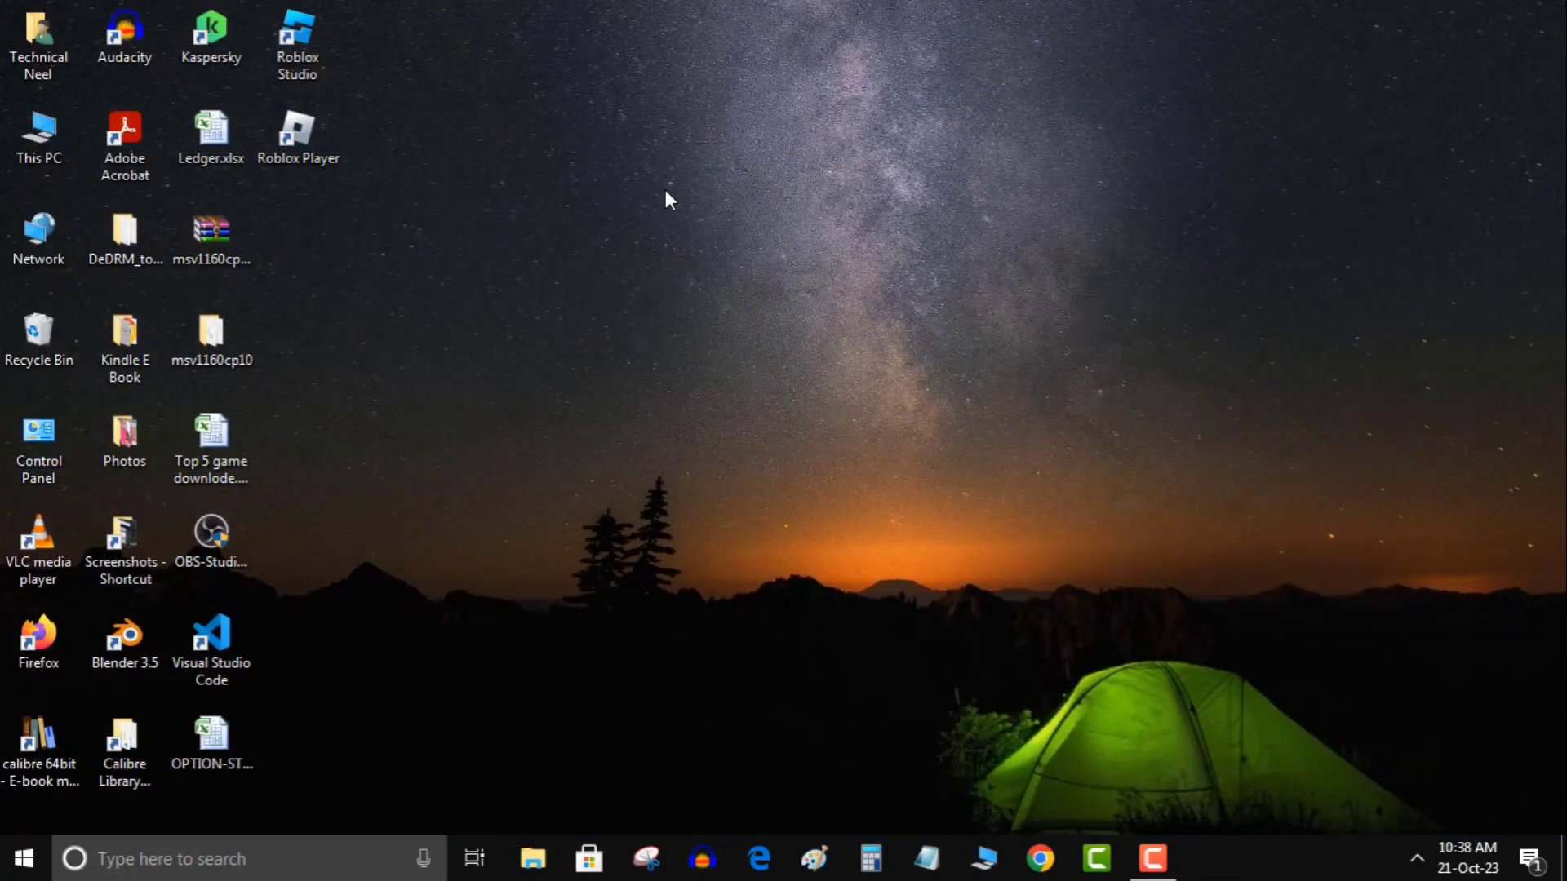
mouse_move(548, 323)
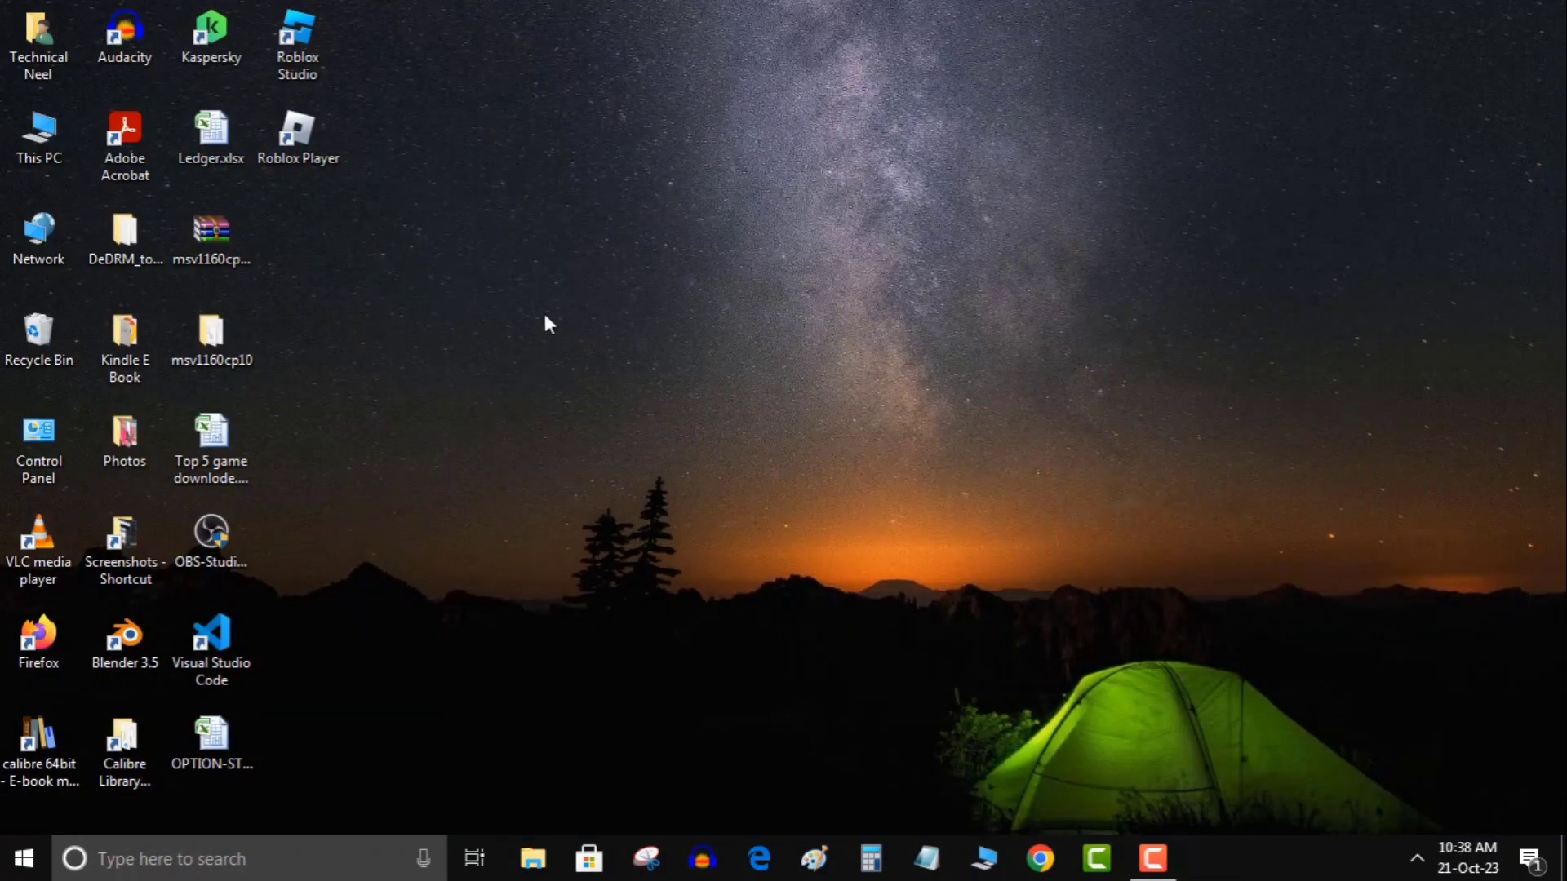
mouse_move(364, 178)
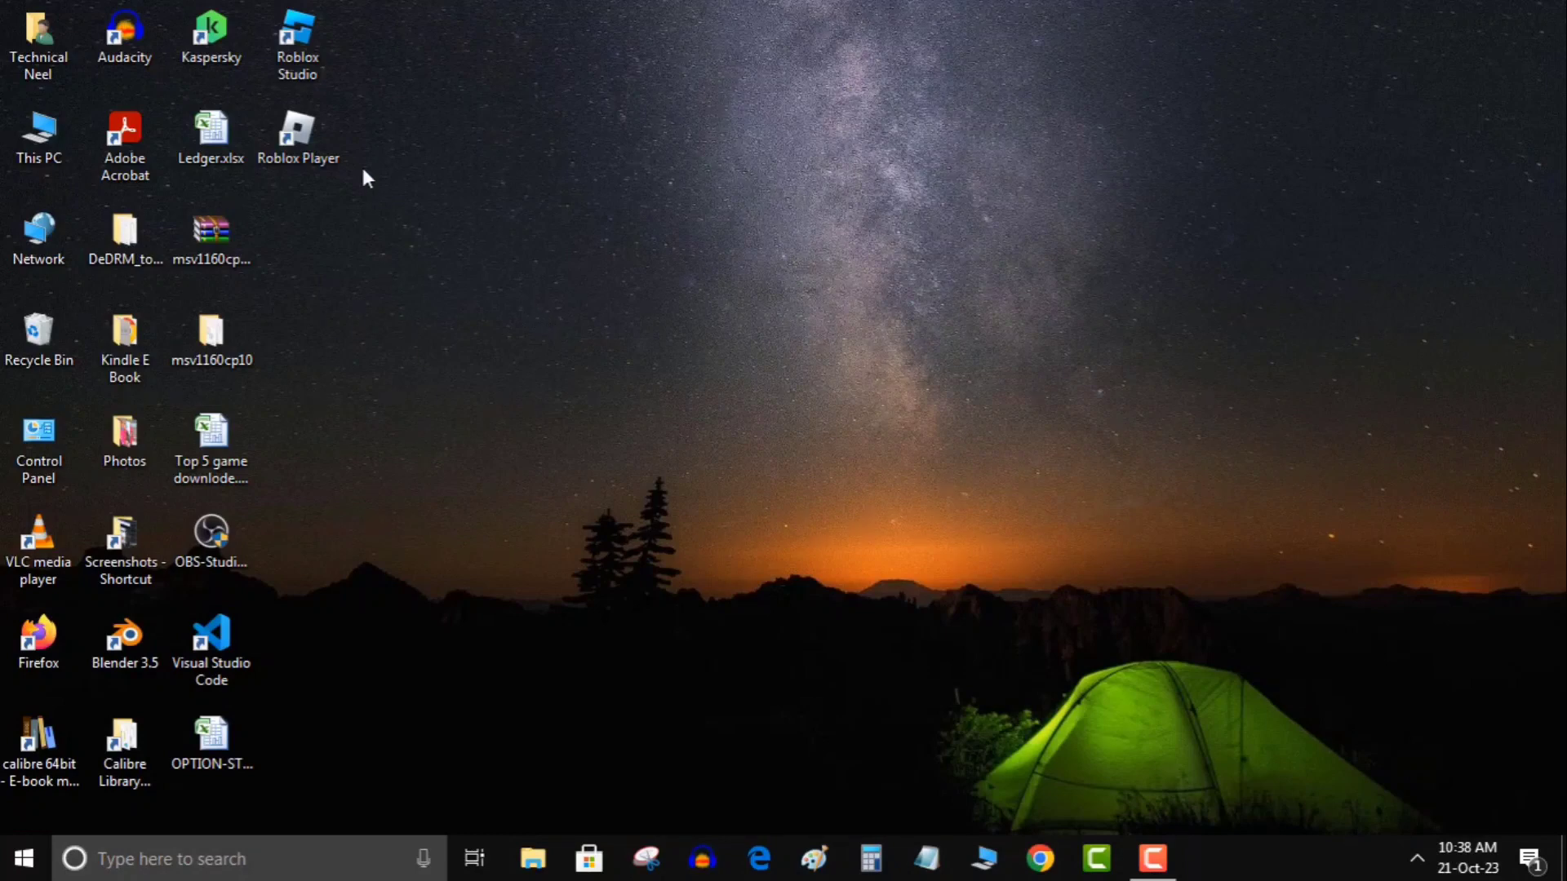
- Show the Roblox Player shortcut's file location under Program Files (x86)
left_click(297, 39)
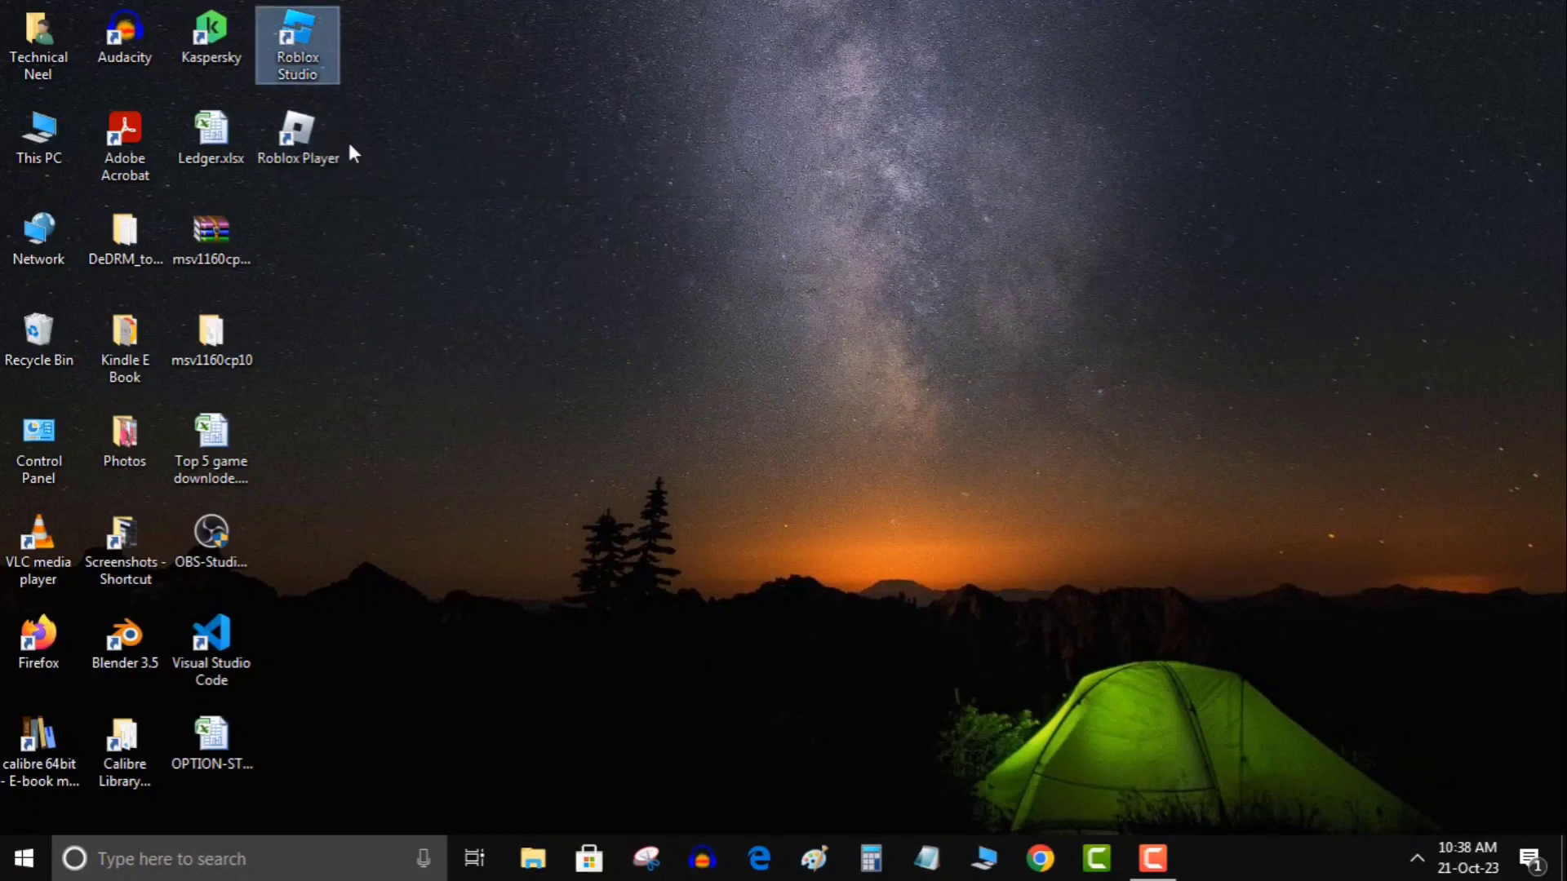
right_click(297, 135)
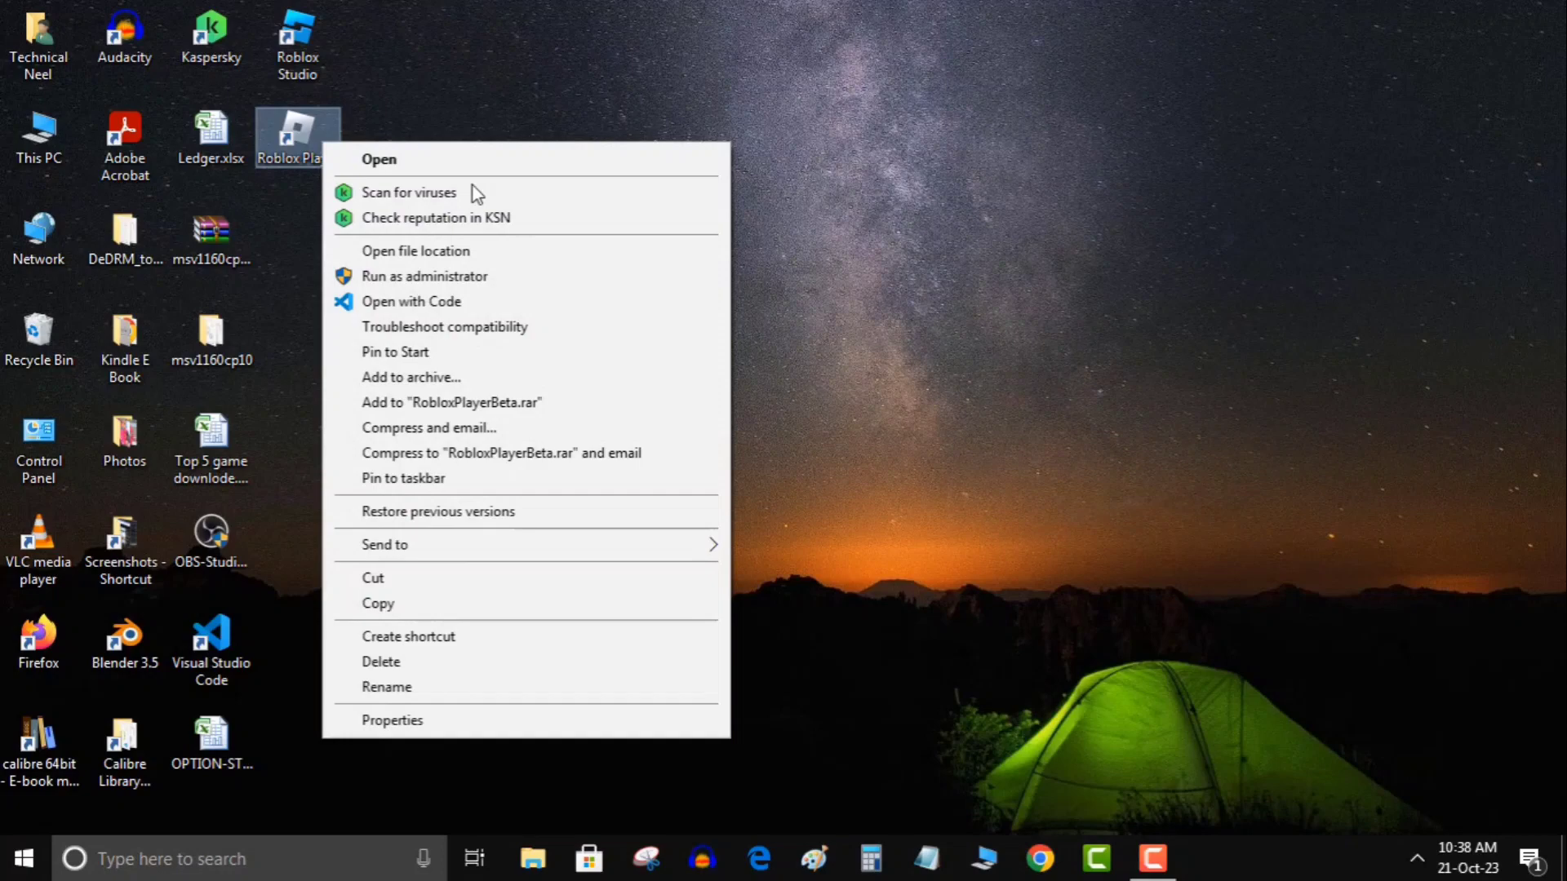
mouse_move(448, 258)
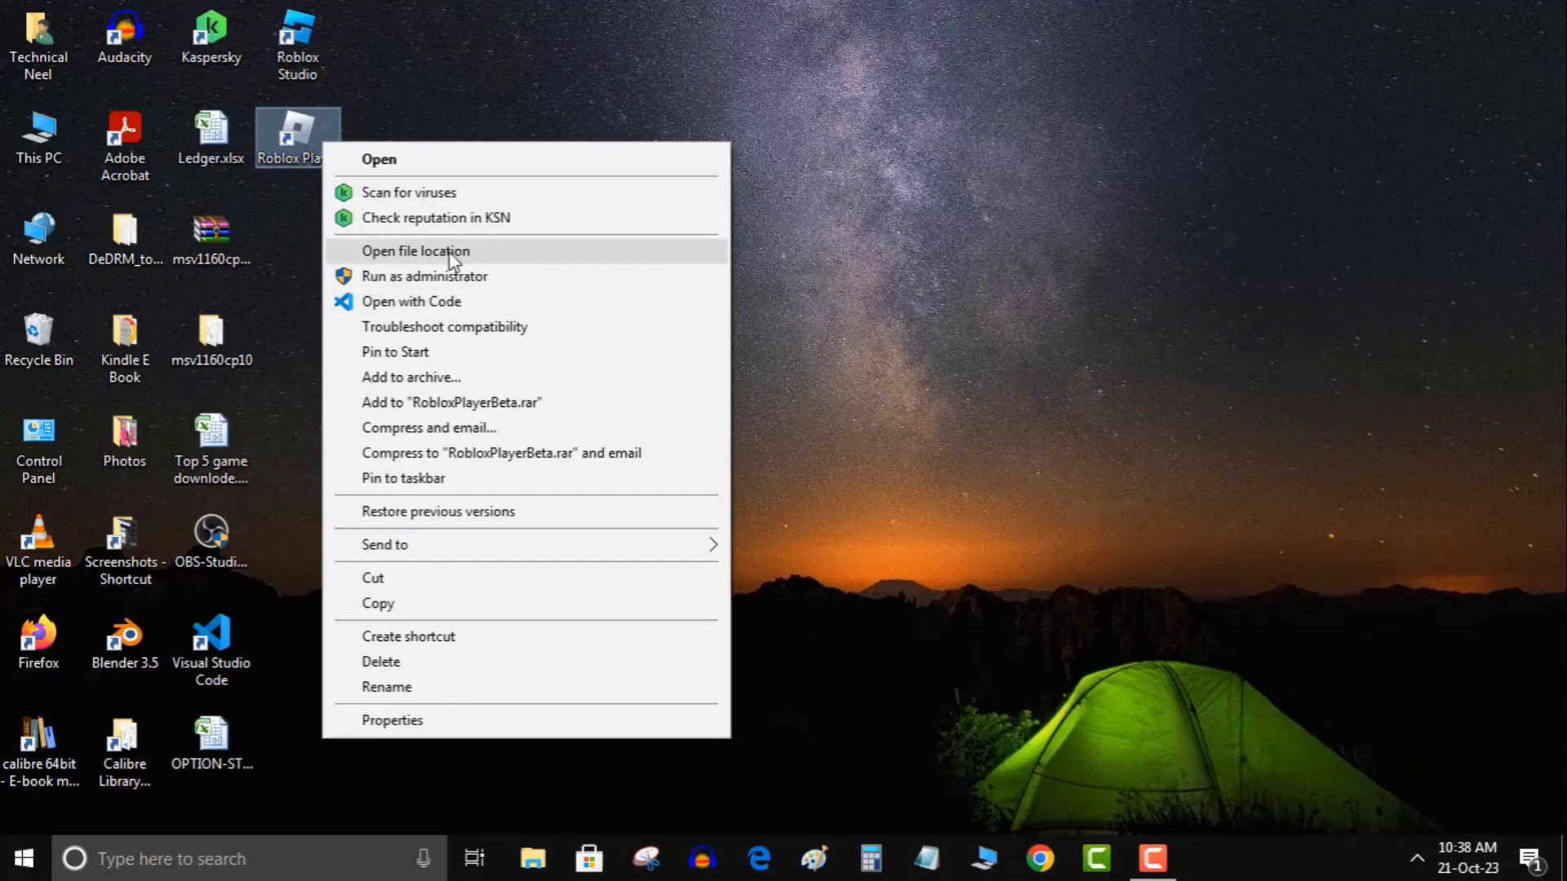
left_click(414, 251)
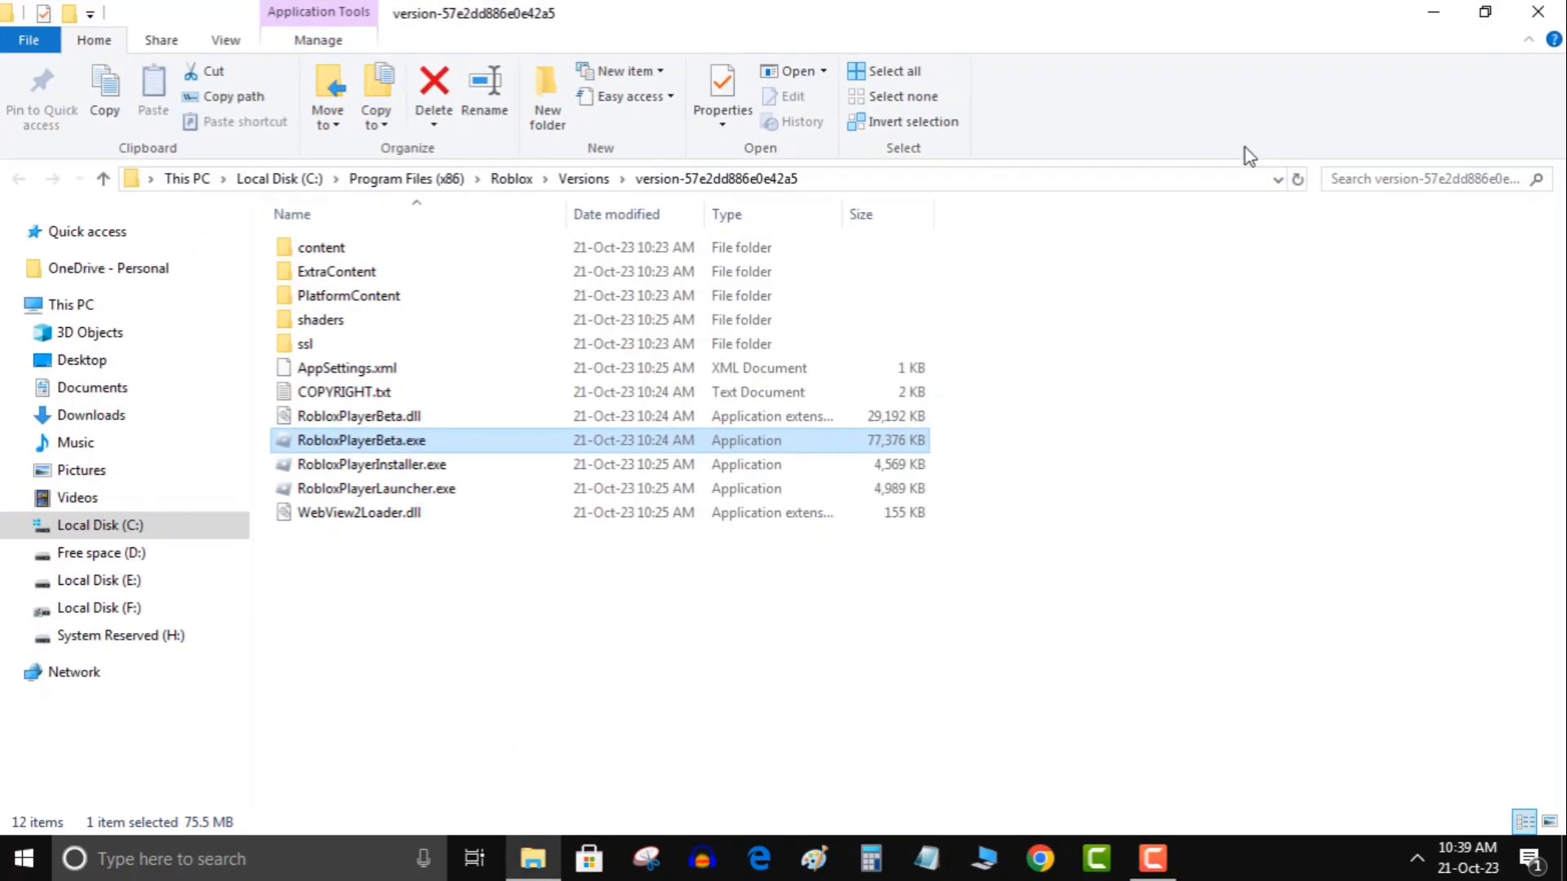
- Run RobloxPlayerInstaller.exe so the Roblox installer starts with "Please Wait"
left_click(372, 463)
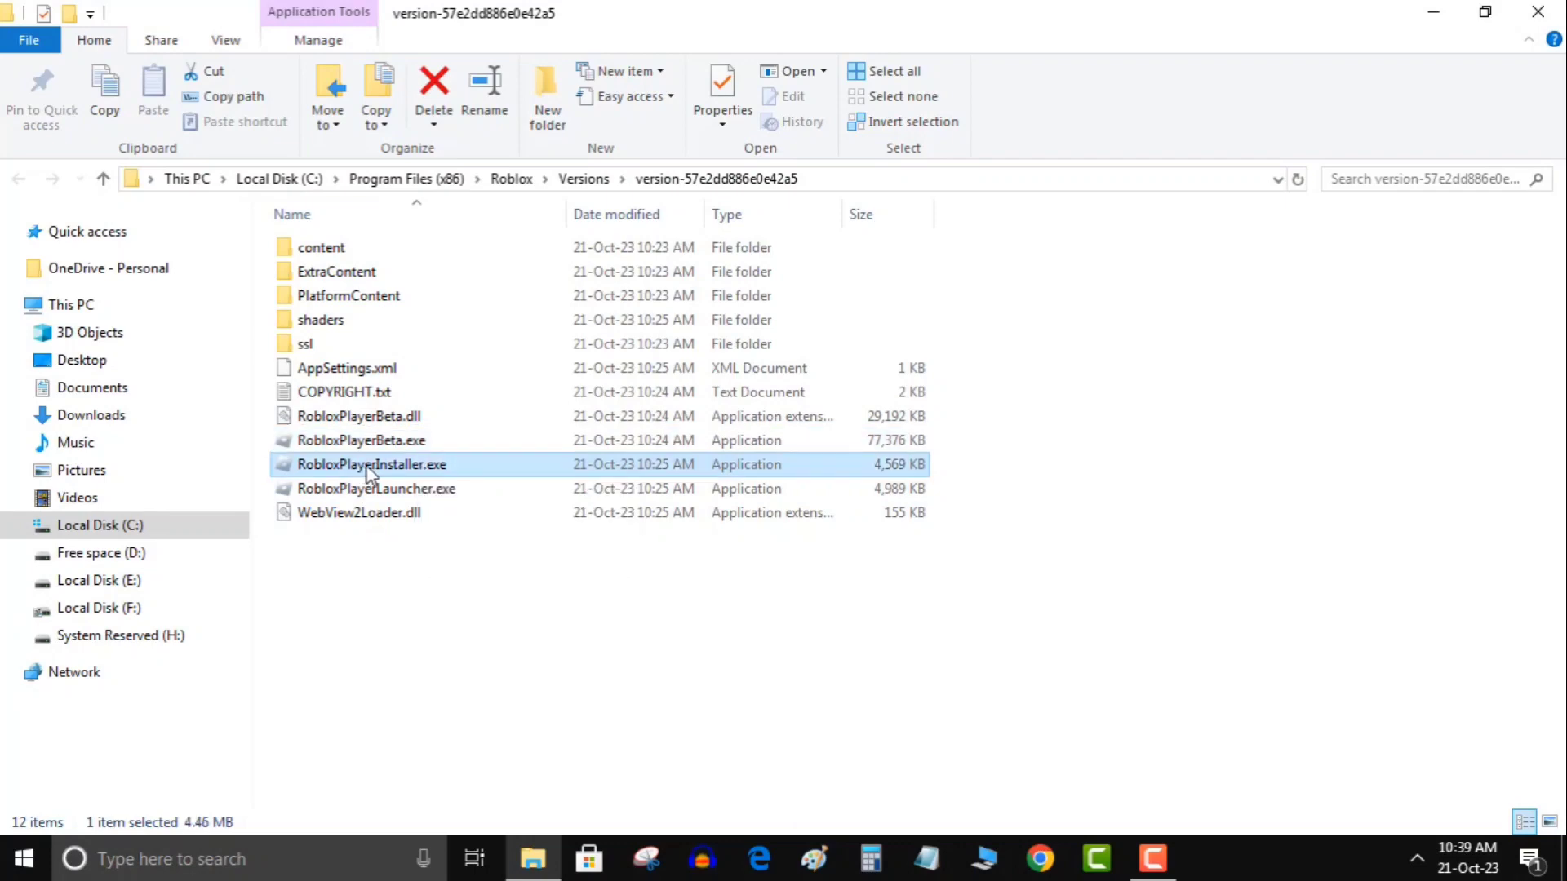
right_click(370, 465)
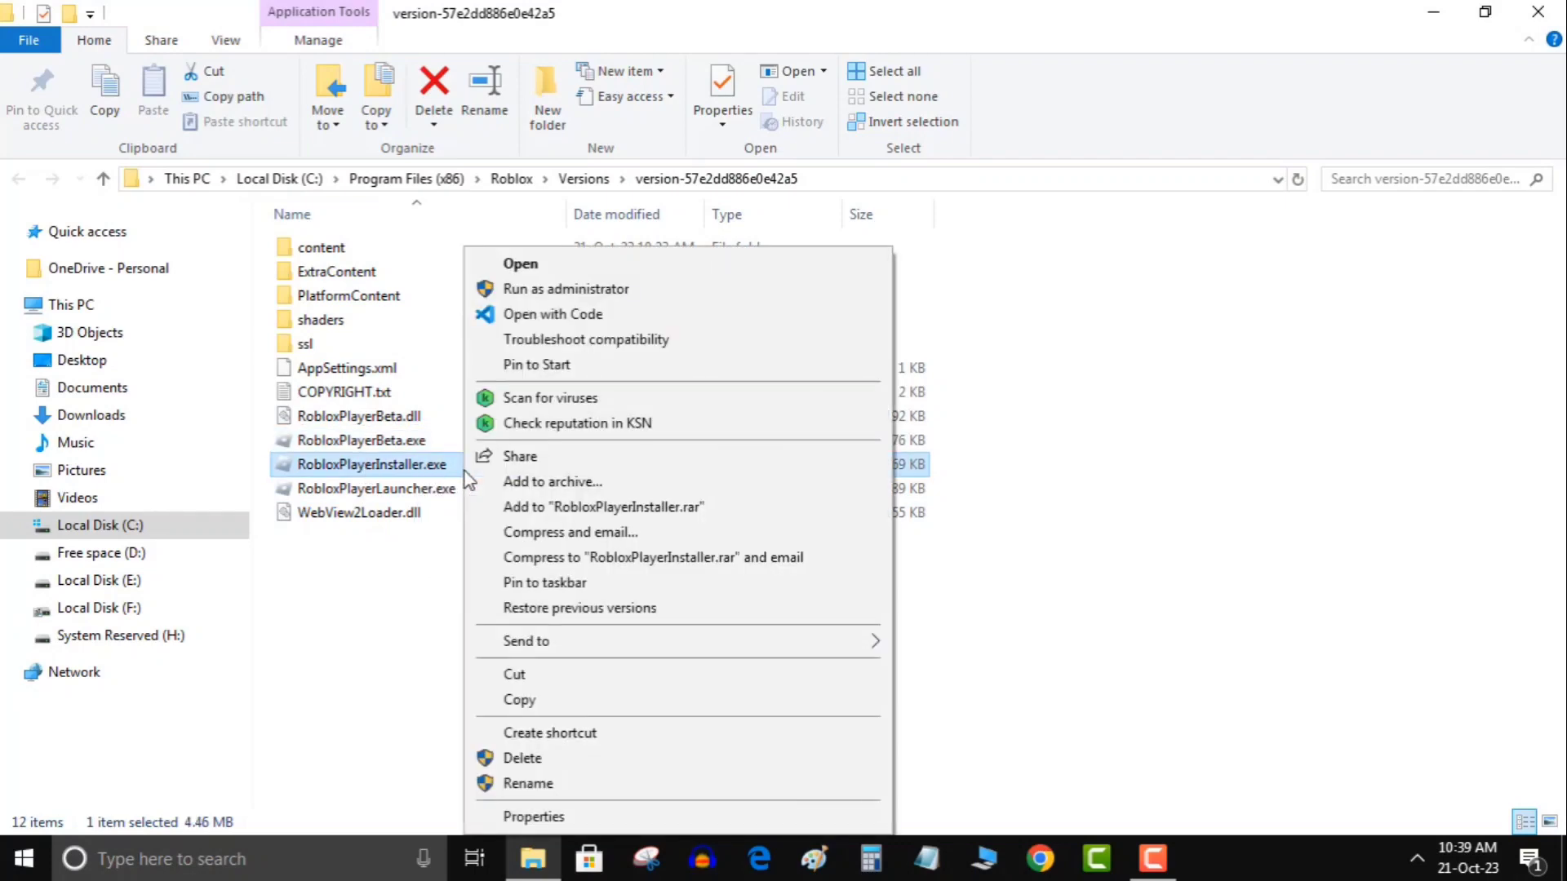
mouse_move(616, 289)
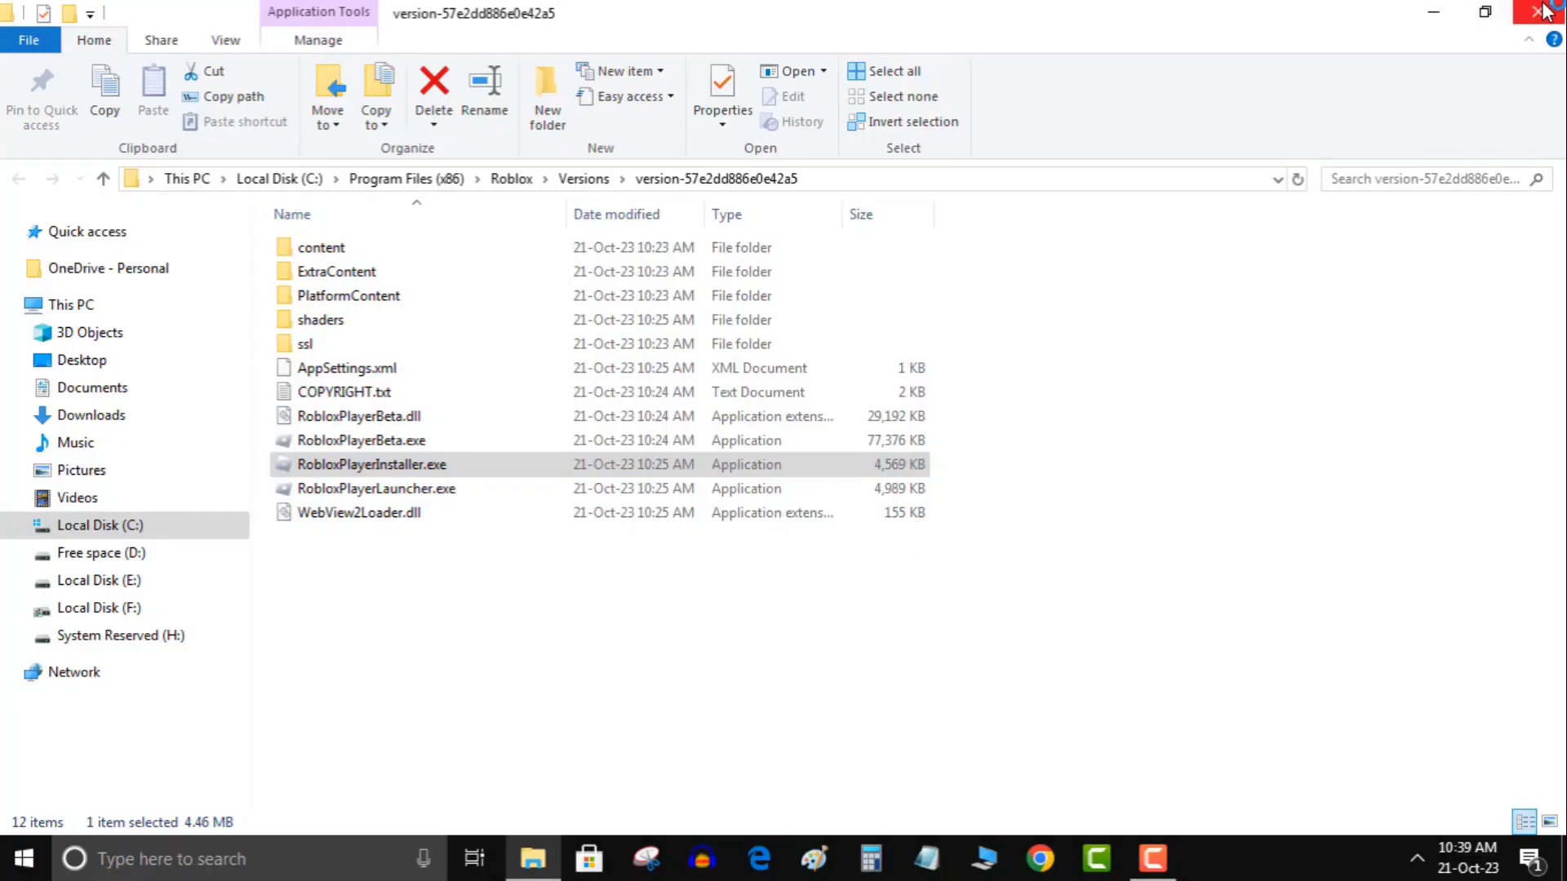
double_click(372, 463)
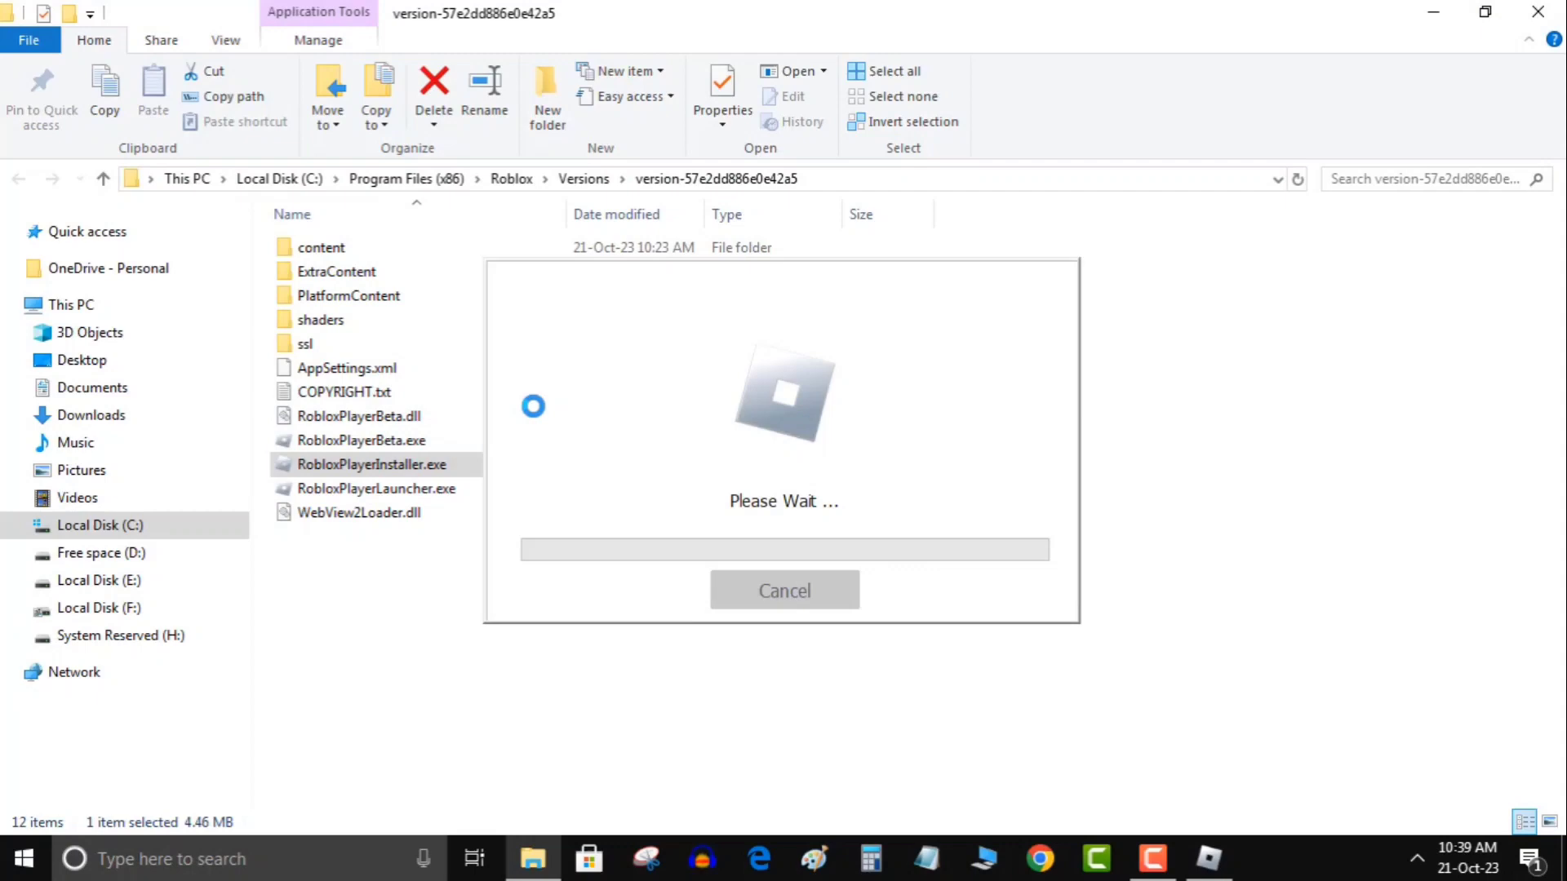